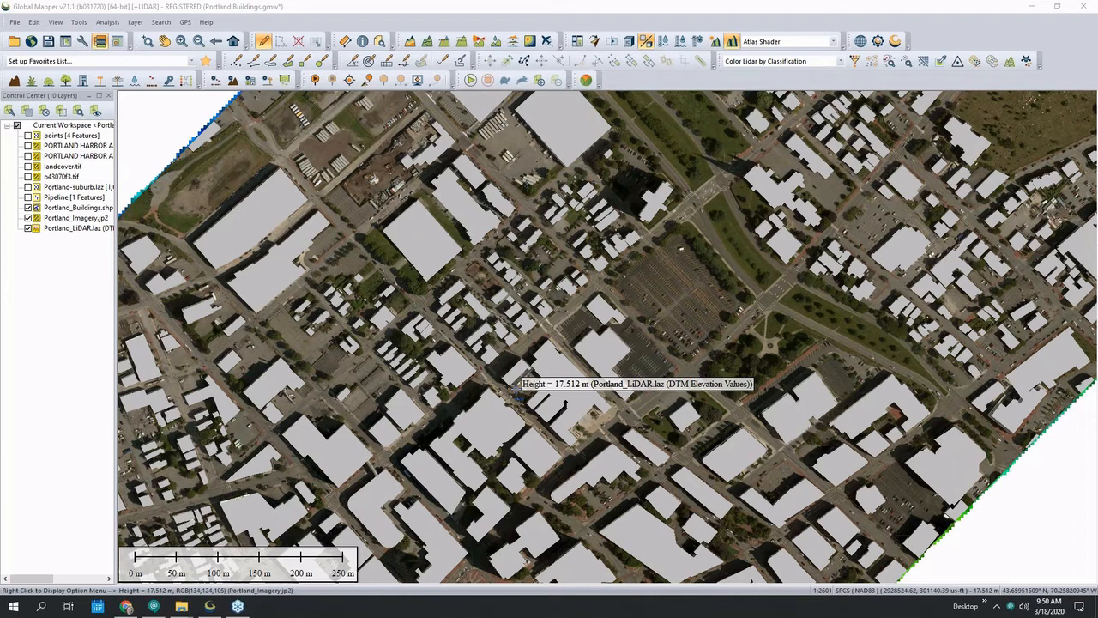
pyautogui.moveTo(443, 289)
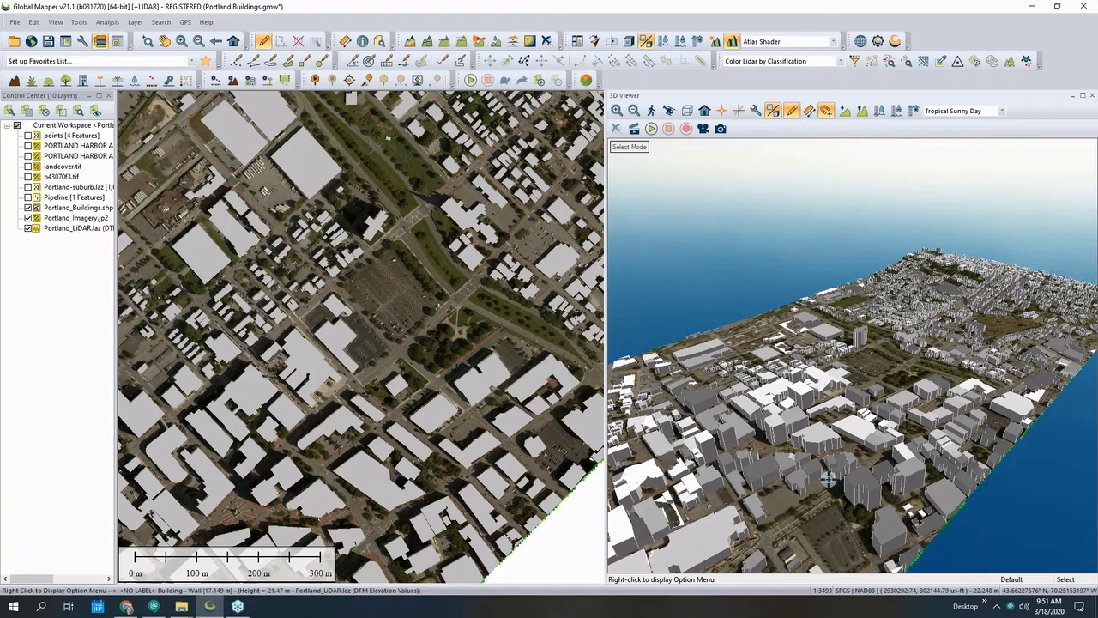
pyautogui.moveTo(796, 154)
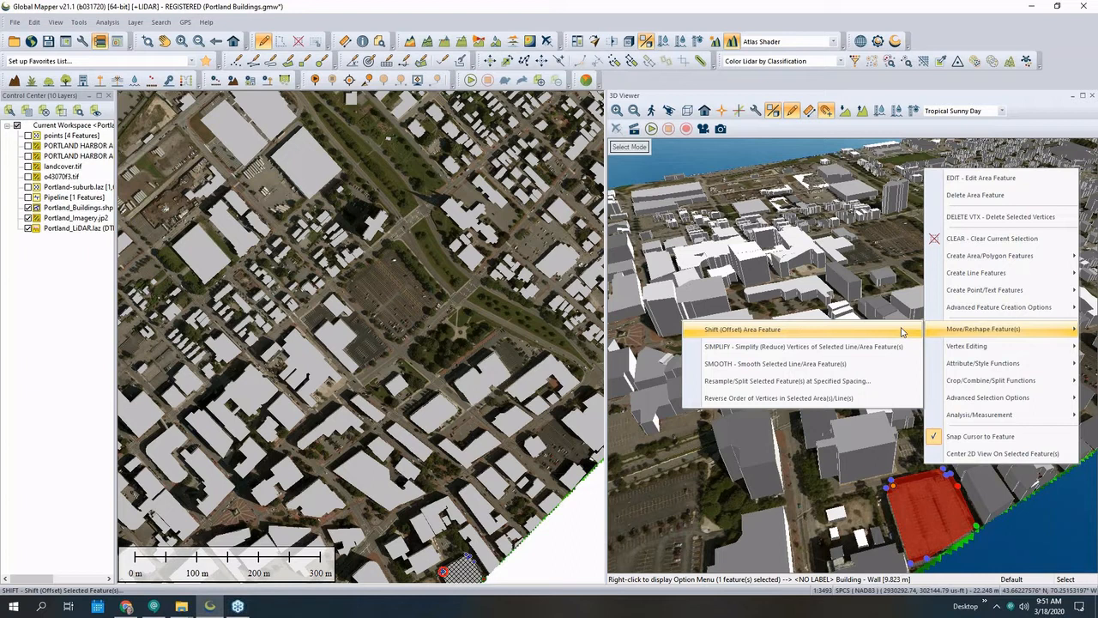
# Choose SHIFT (Offset) Area Feature for the selected building near the waterfall edge.
pyautogui.click(741, 329)
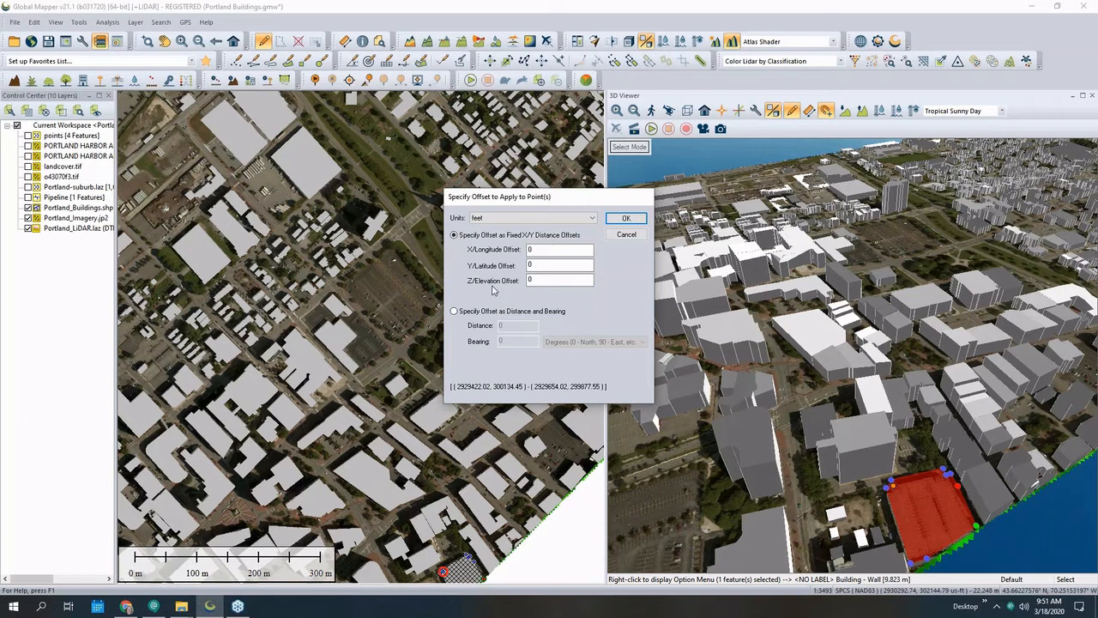
# Apply a Z/Elevation offset of 100 feet to the chosen building.
pyautogui.click(559, 280)
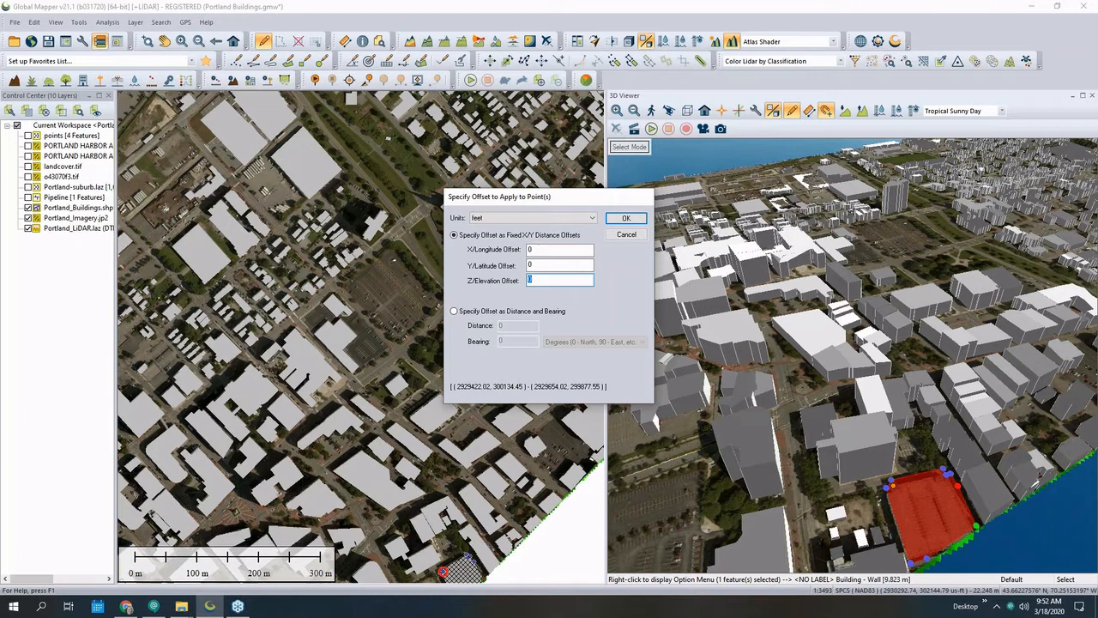
pyautogui.write('100')
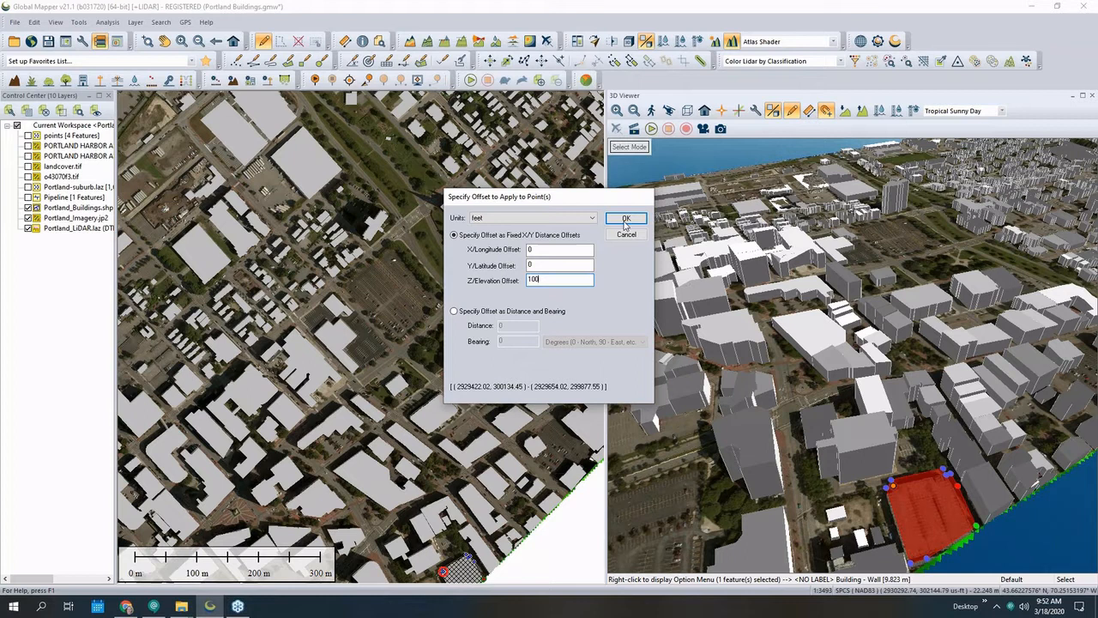
pyautogui.click(625, 218)
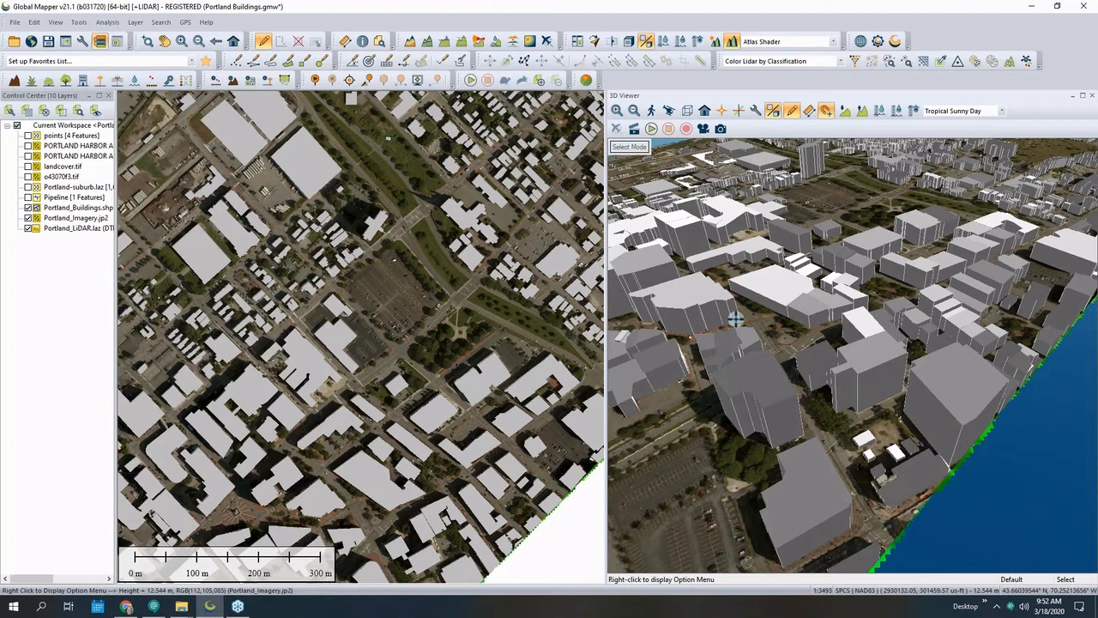
# Shift the Portland_Buildings layer upward by a 30 meter elevation offset.
pyautogui.rightClick(77, 206)
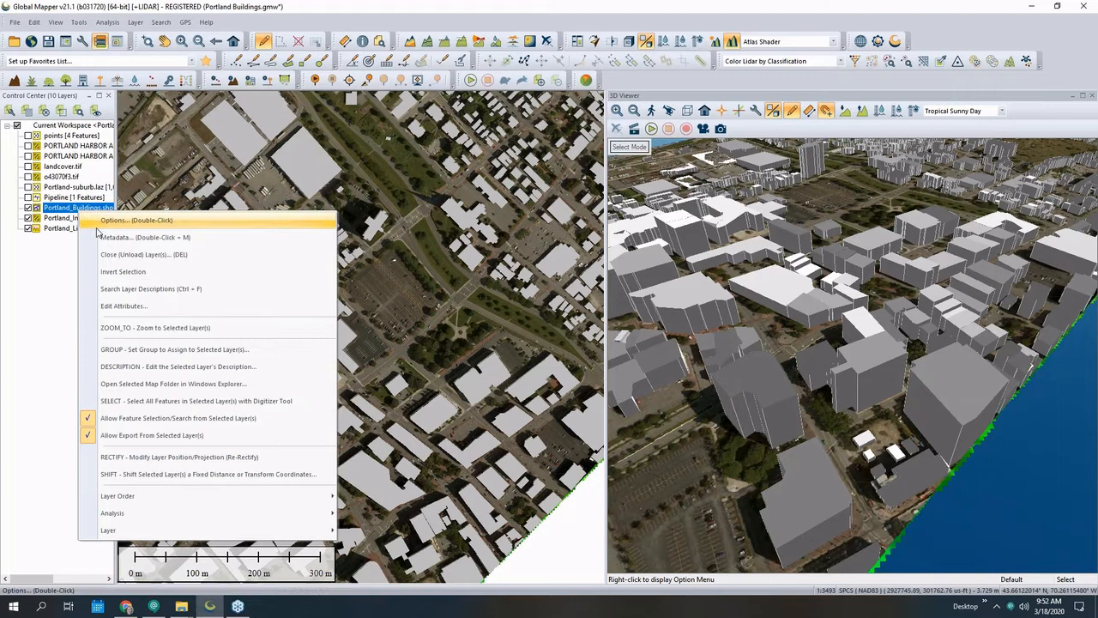
pyautogui.moveTo(196, 474)
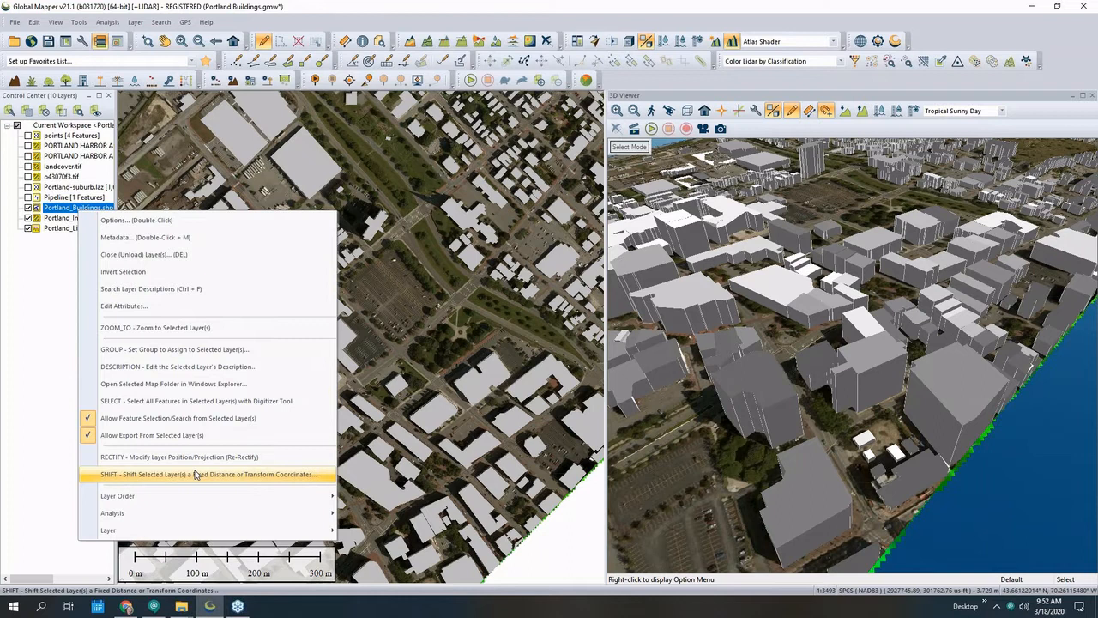
pyautogui.click(210, 473)
pyautogui.write('30')
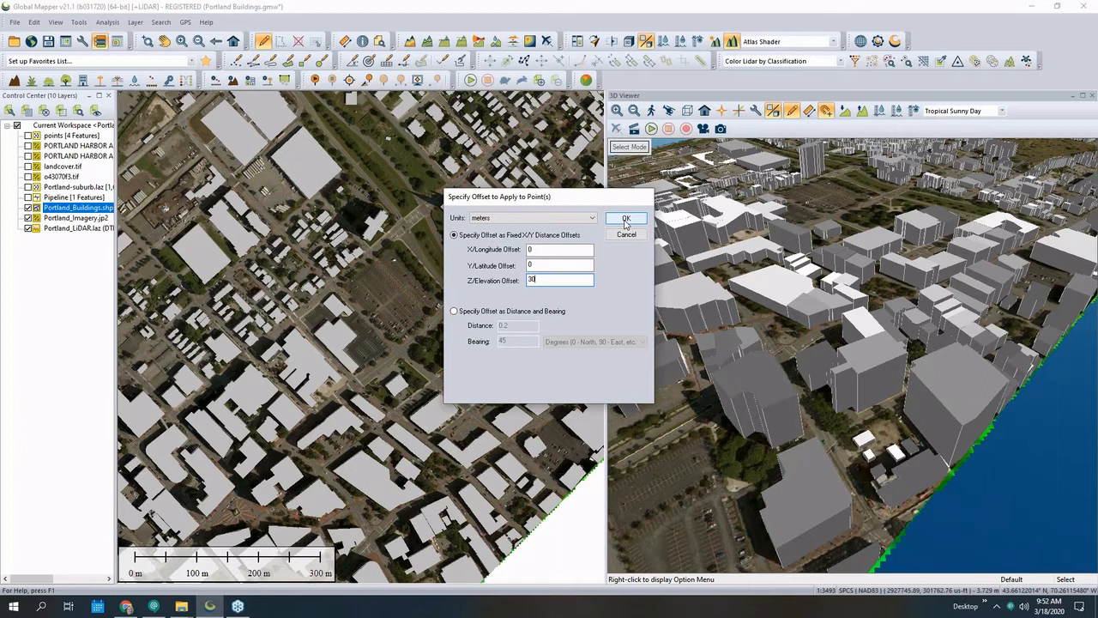
pyautogui.click(625, 218)
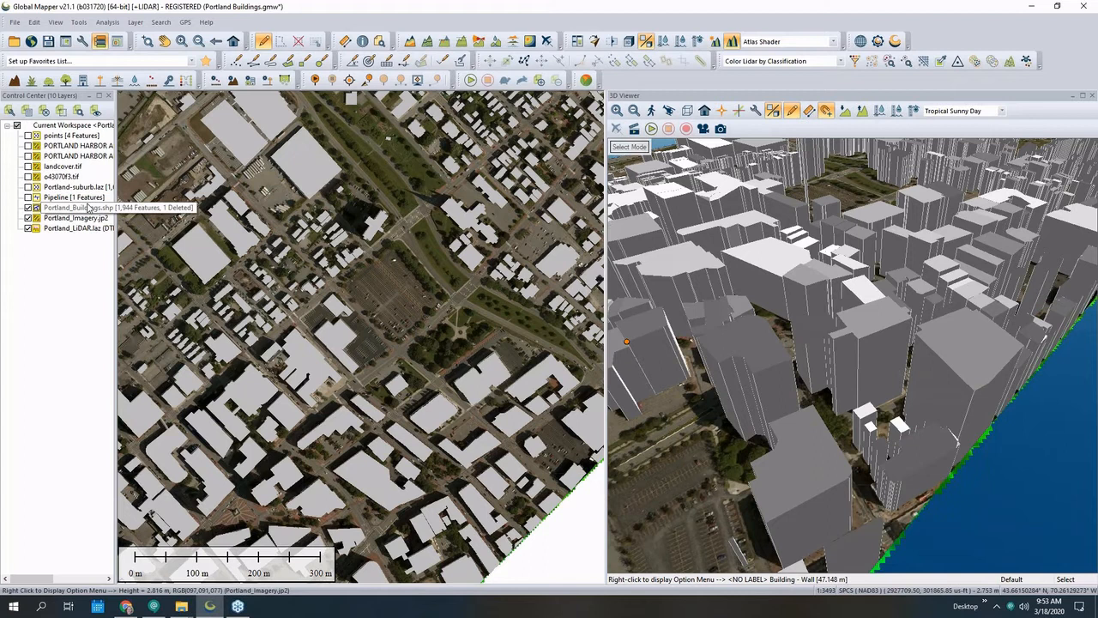
# Shift the buildings layer back down with a -30 meter elevation offset.
pyautogui.rightClick(77, 206)
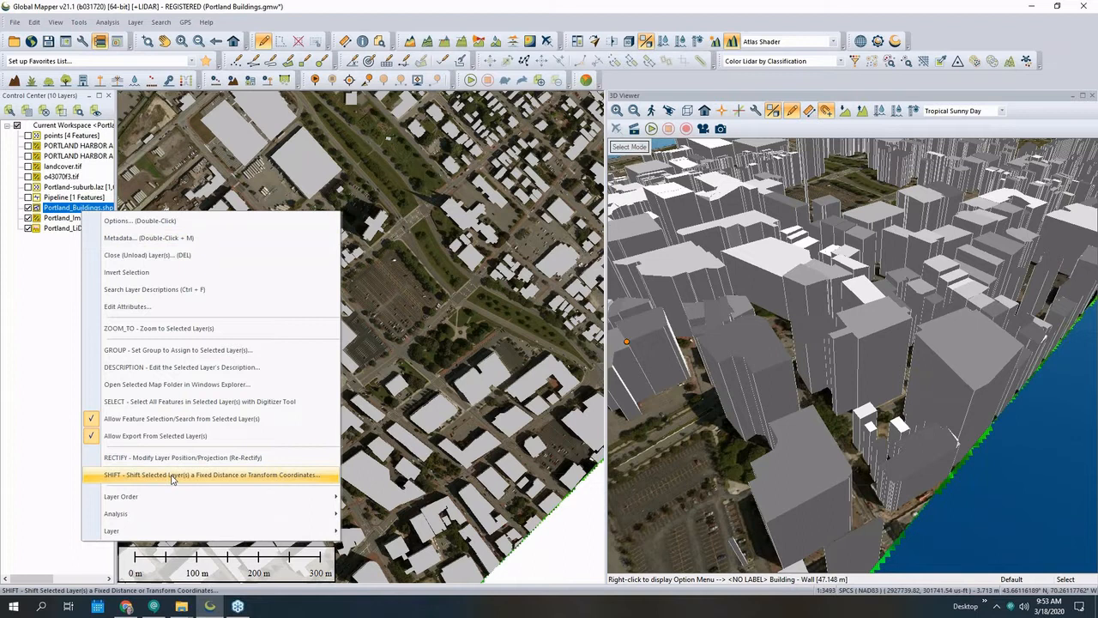
pyautogui.click(213, 473)
pyautogui.write('-30')
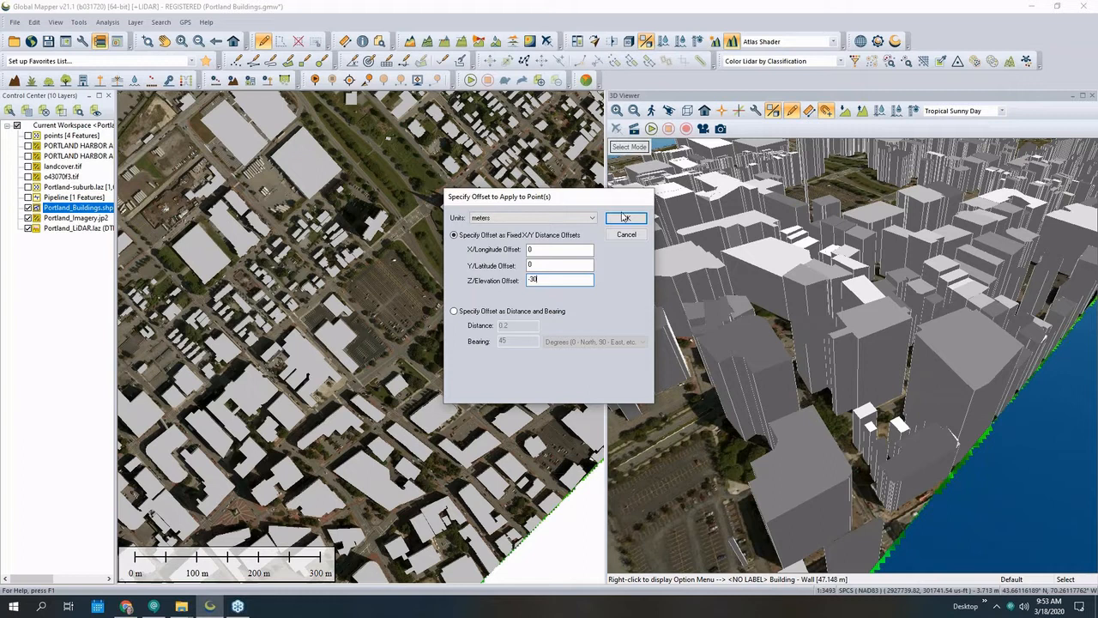
pyautogui.click(625, 217)
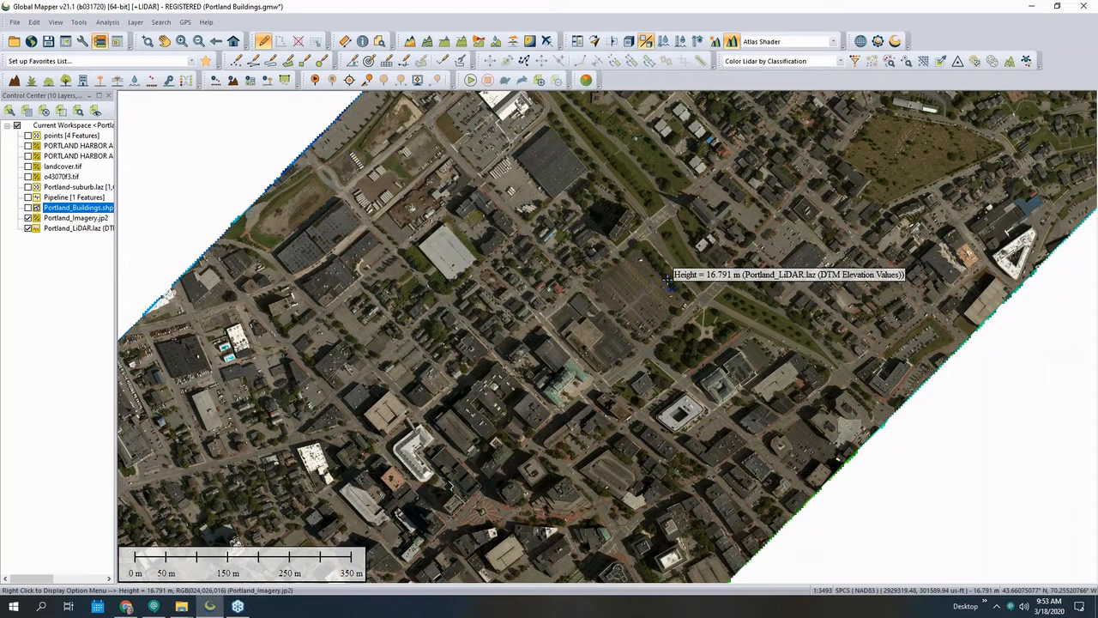
pyautogui.moveTo(660, 288)
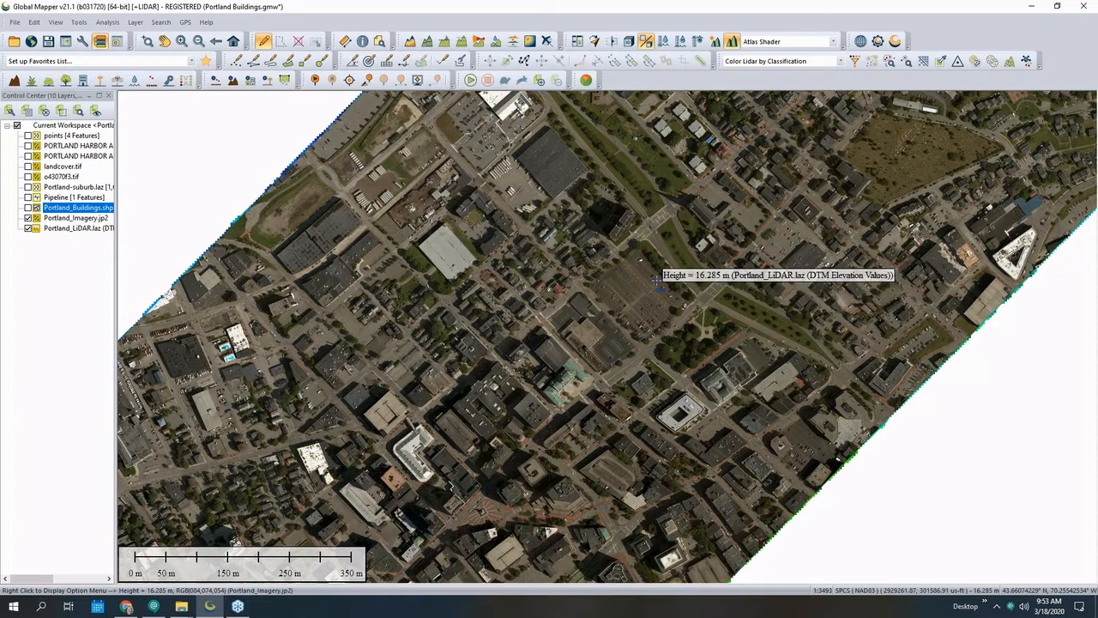
# Turn on the landcover.tif layer so the land cover grid draws on the map.
pyautogui.click(28, 216)
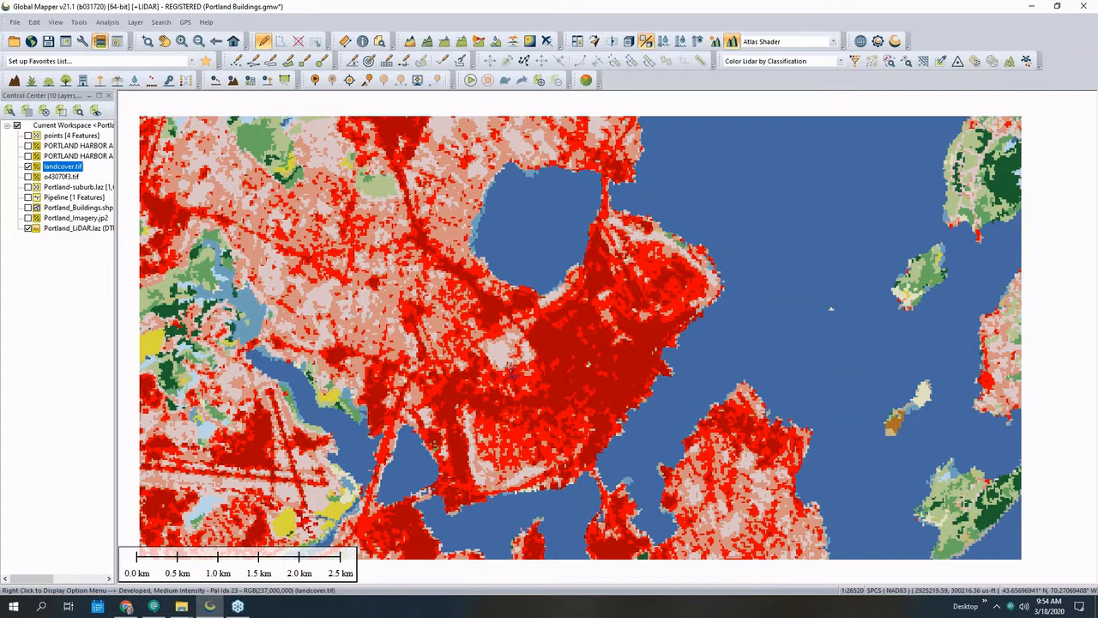
# Start Raster Reclassification from the Analysis menu for the land cover layer.
pyautogui.click(106, 20)
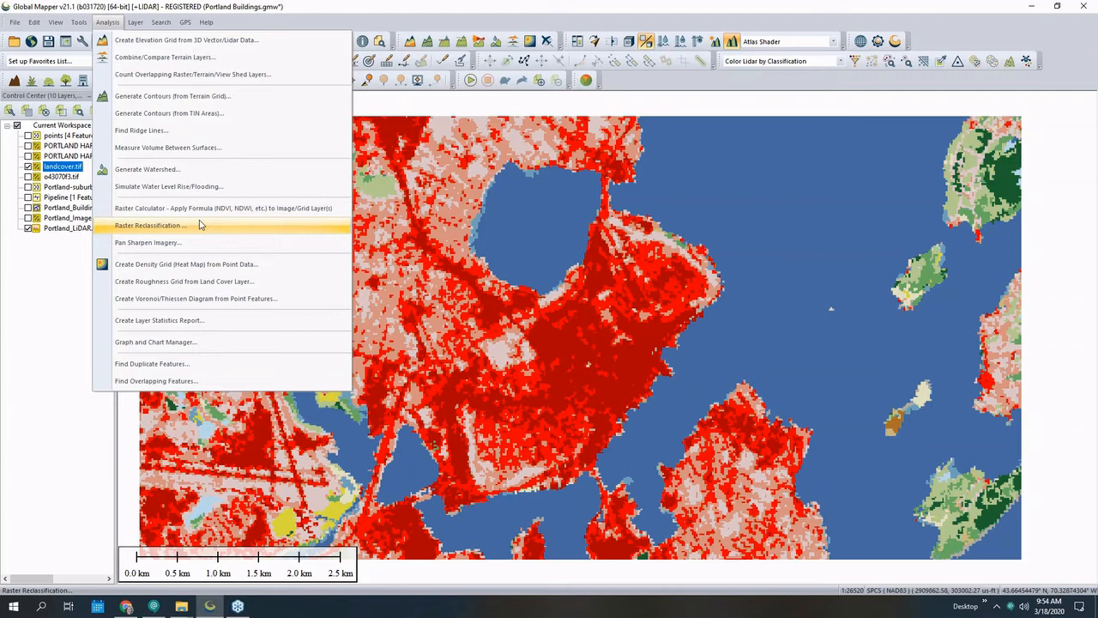
pyautogui.click(151, 225)
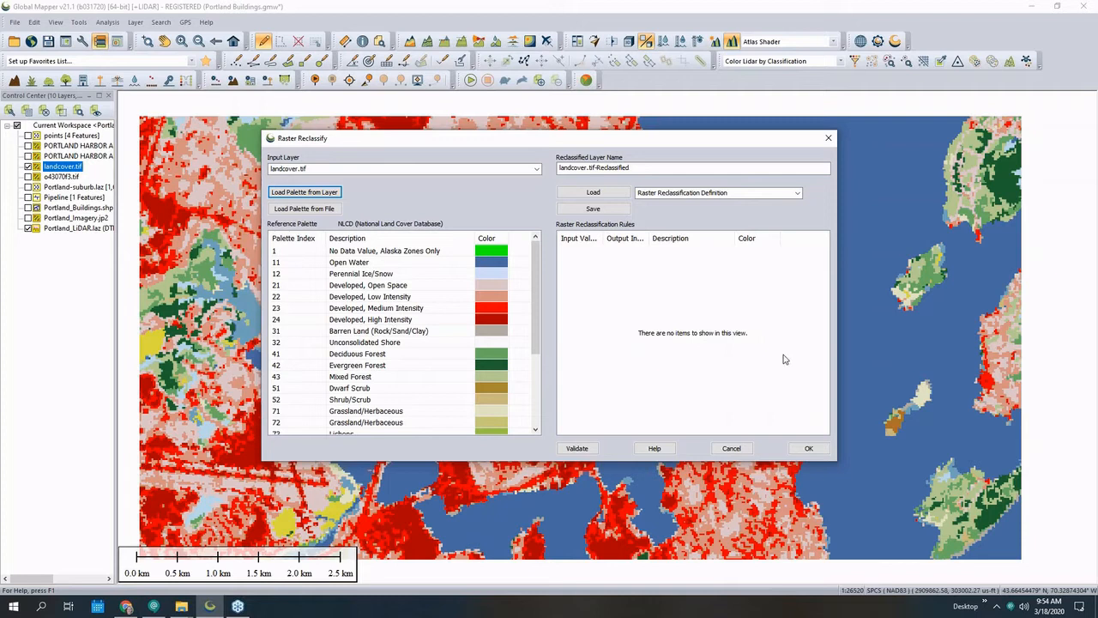
# Add the Developed, Open Space (21 to 2) rule and an 'else' to 'no data' rule.
pyautogui.click(367, 285)
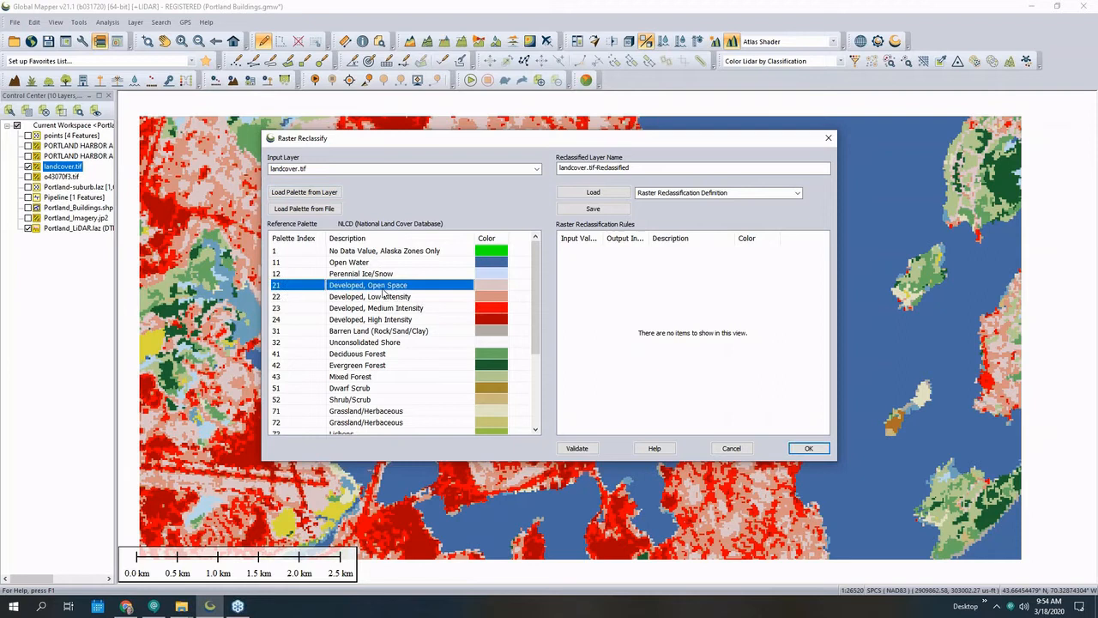
pyautogui.doubleClick(367, 285)
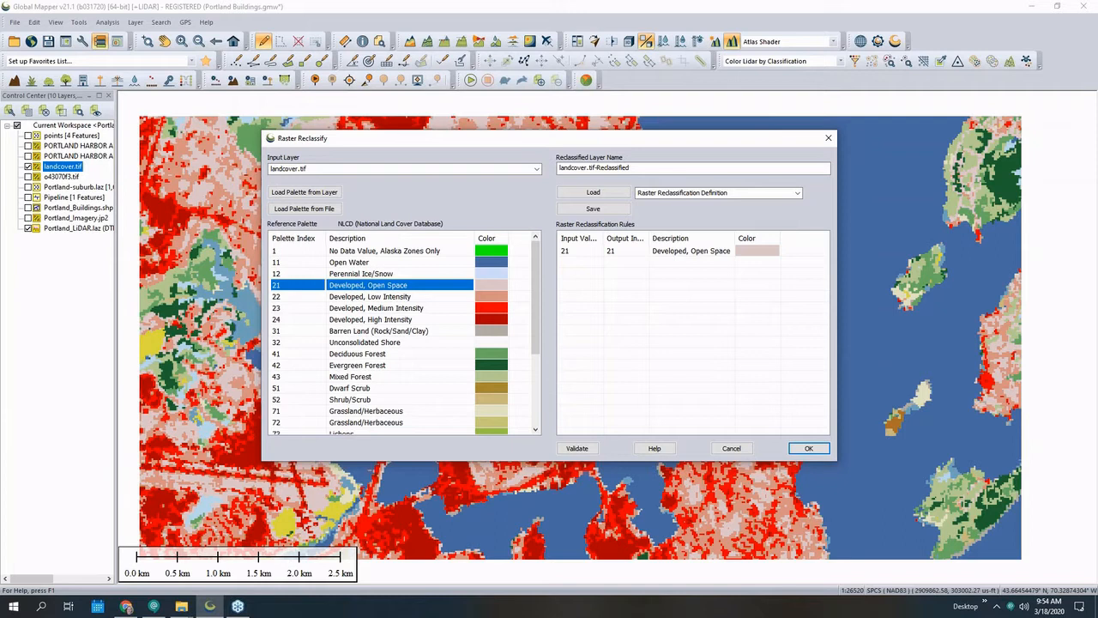
pyautogui.moveTo(617, 309)
pyautogui.write('2')
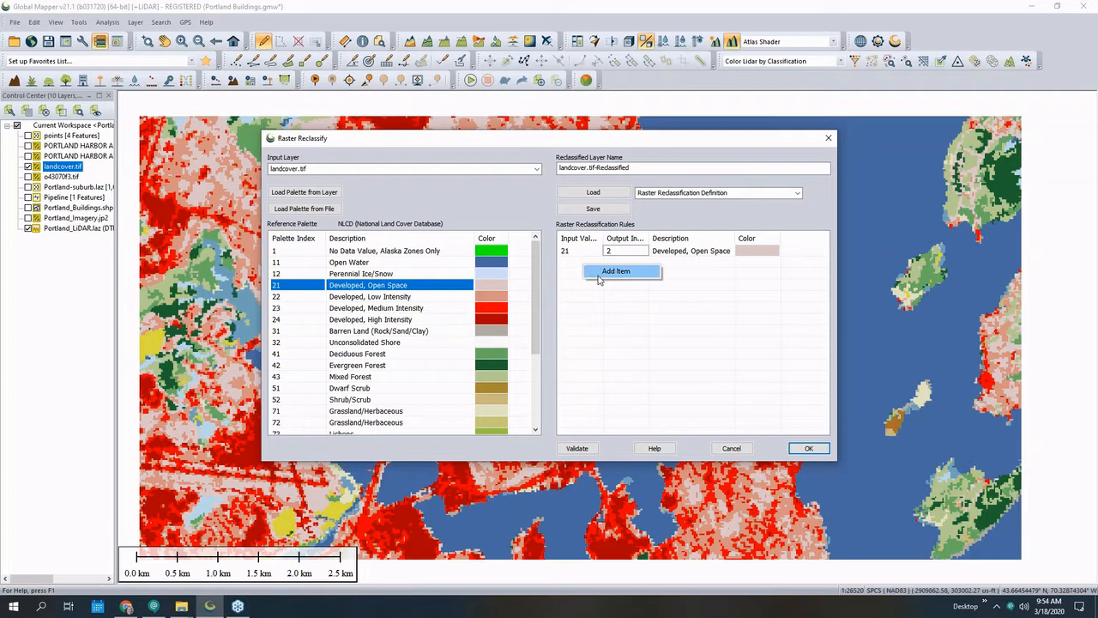
pyautogui.click(614, 271)
pyautogui.write('n')
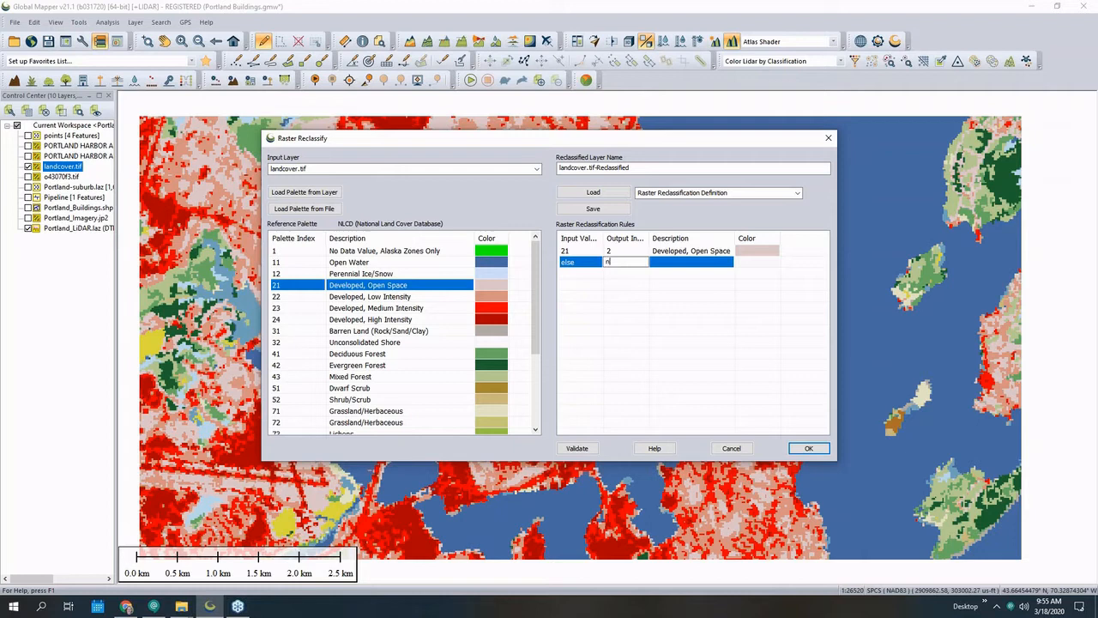
pyautogui.write('o data')
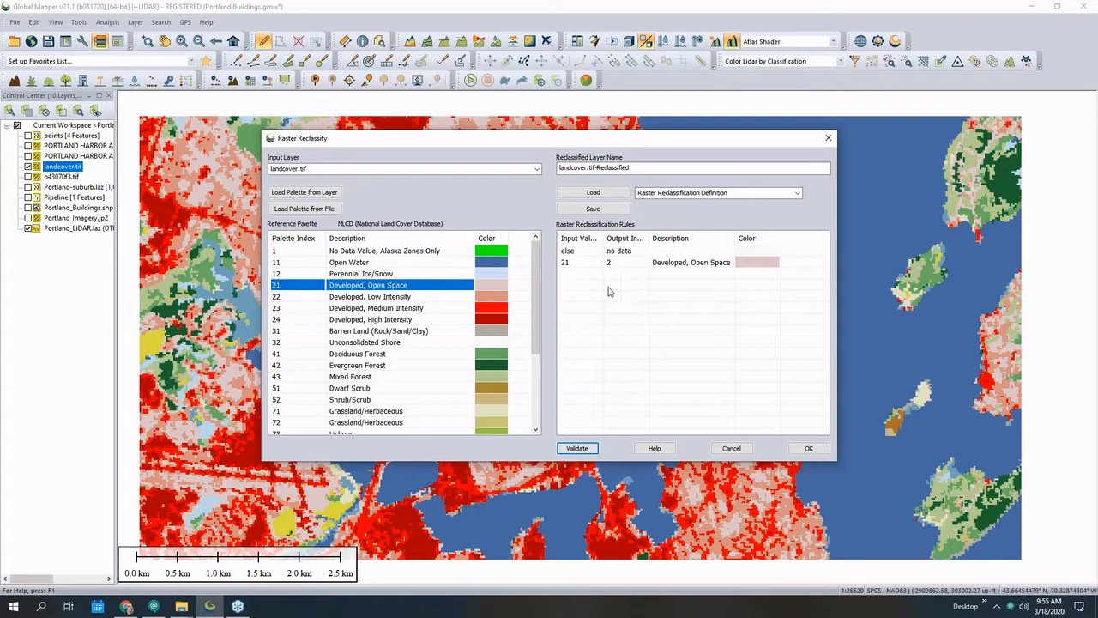
# Validate the reclassification rules before creating the reclassified layer.
pyautogui.click(807, 448)
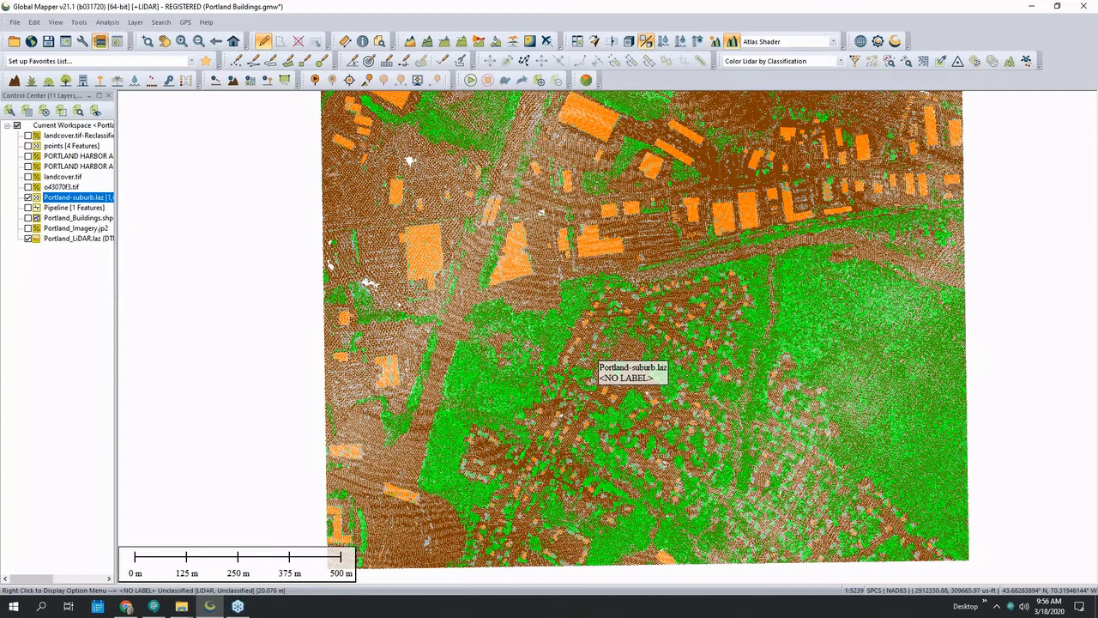
pyautogui.moveTo(411, 41)
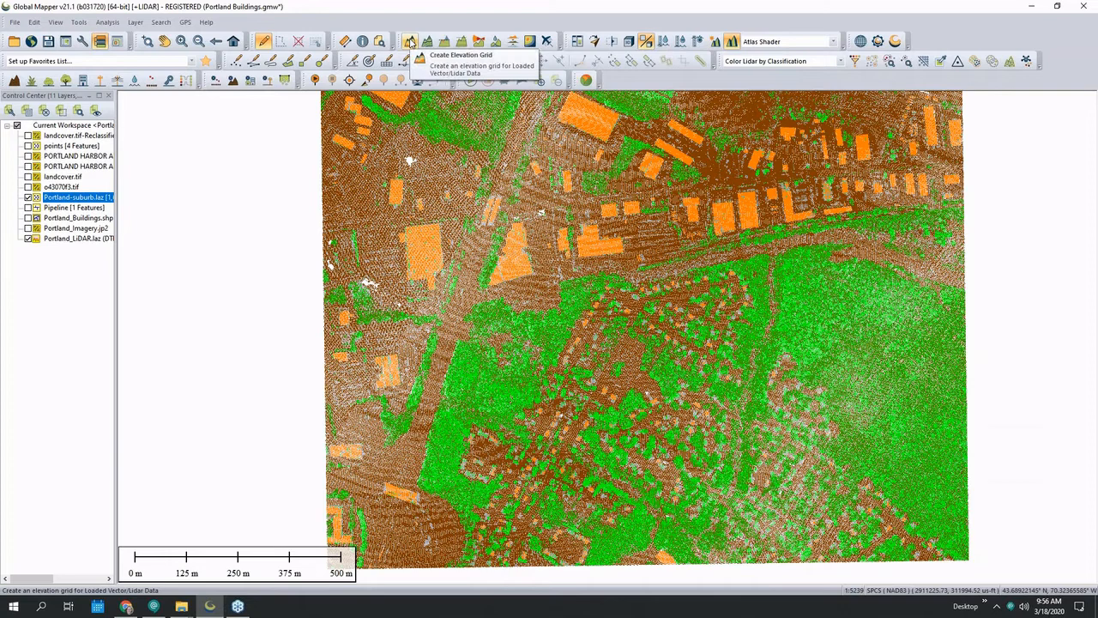
# Create a grid of the point cloud with Grid Type Classification Codes and adjusted spacing multiple.
pyautogui.click(460, 55)
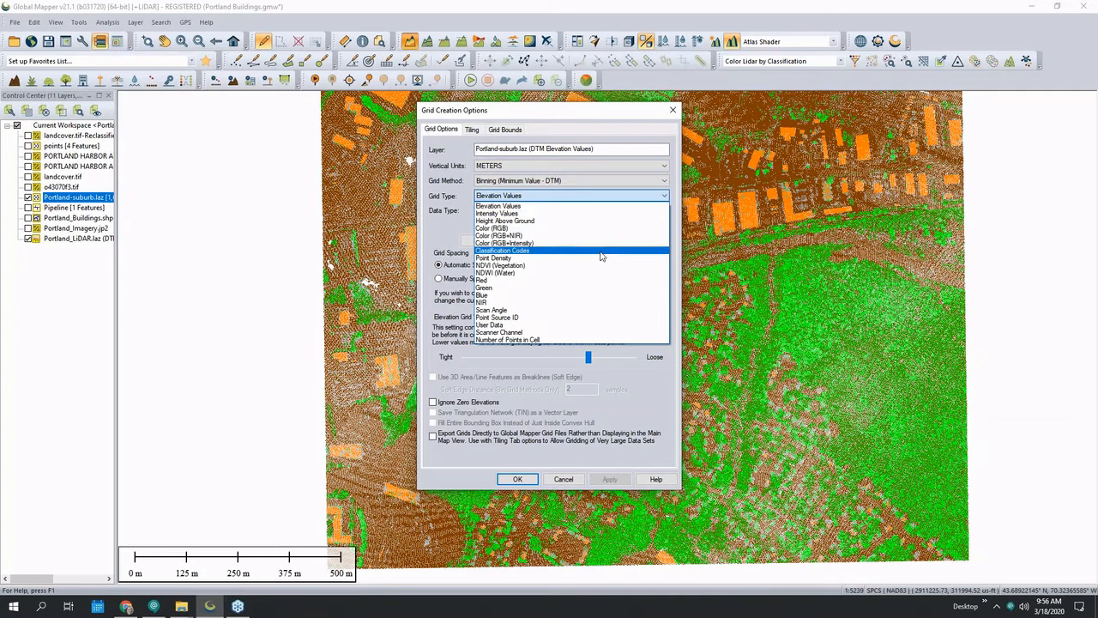
pyautogui.click(503, 250)
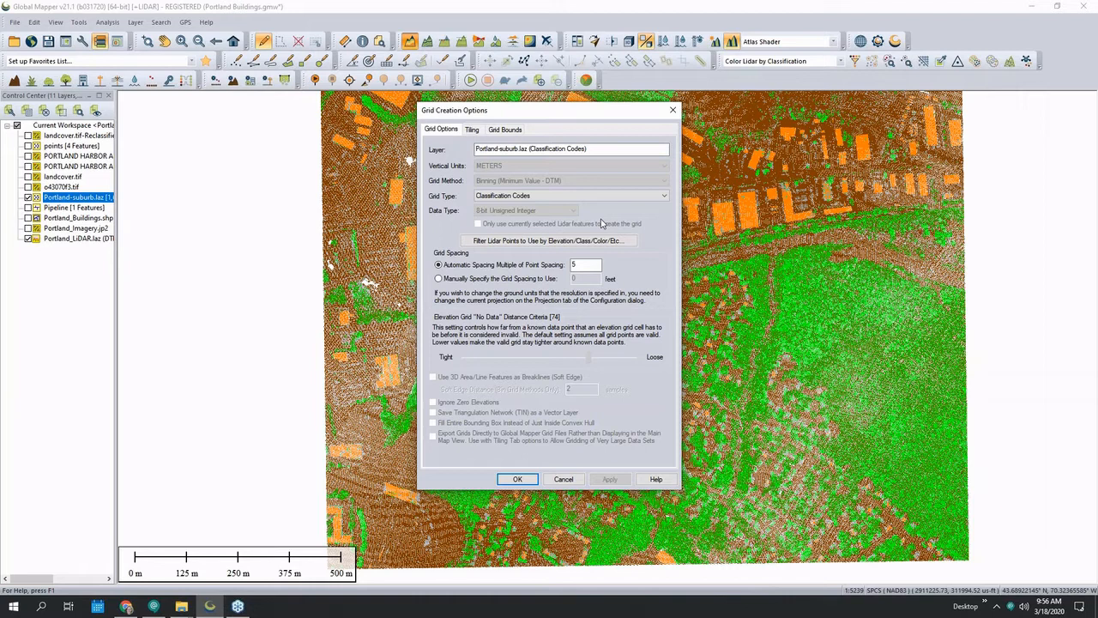
pyautogui.click(569, 196)
pyautogui.write('10')
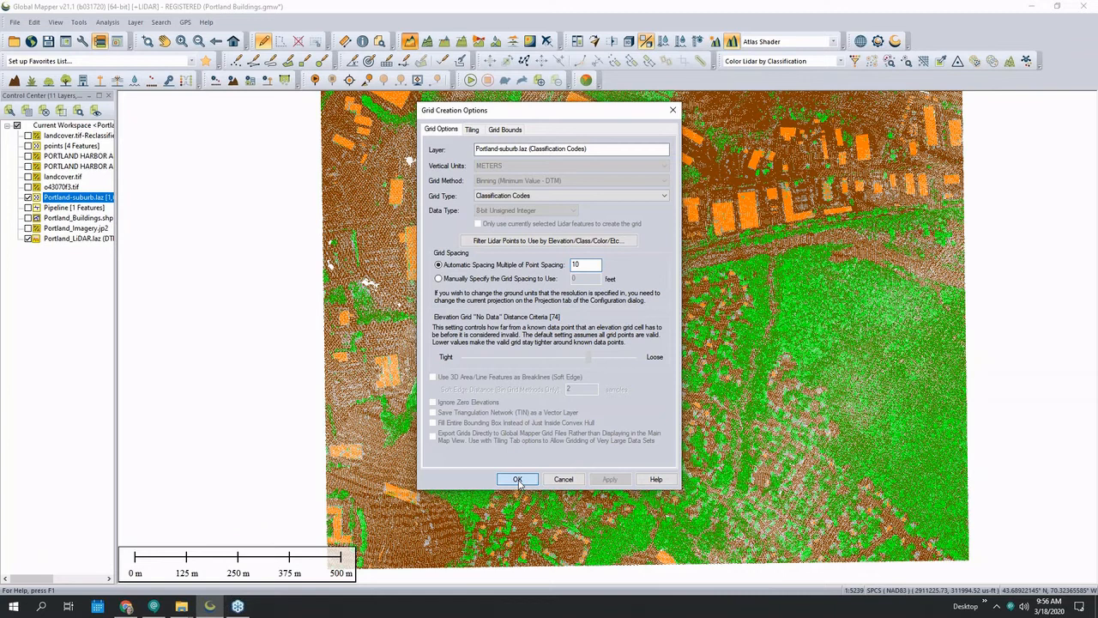
pyautogui.click(516, 479)
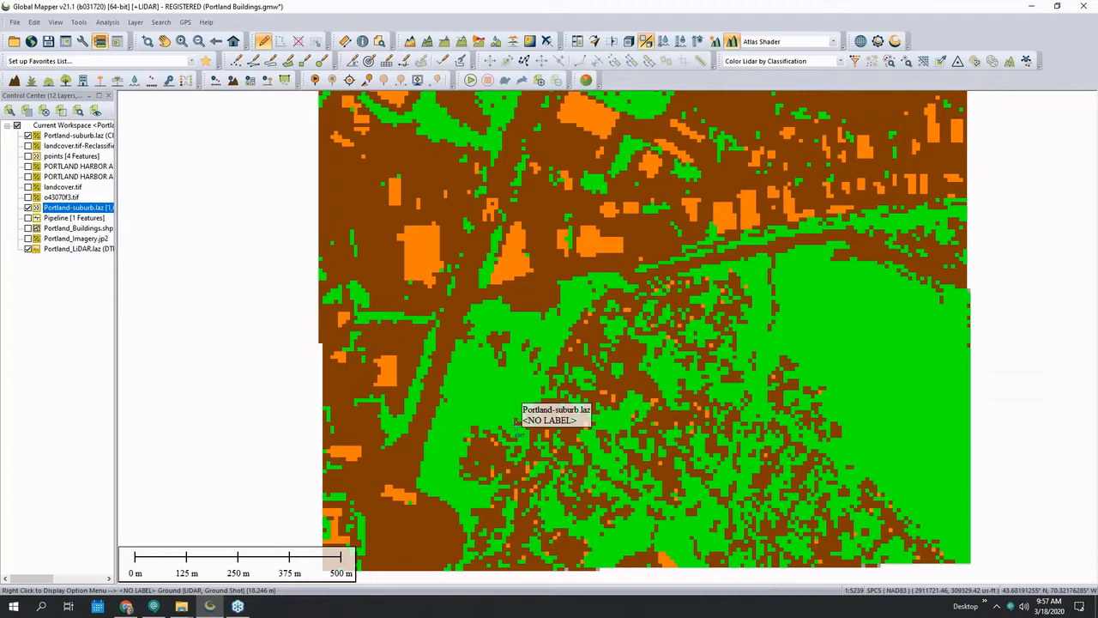
# Start Raster Reclassification from the Analysis menu for the classification-code grid.
pyautogui.click(107, 21)
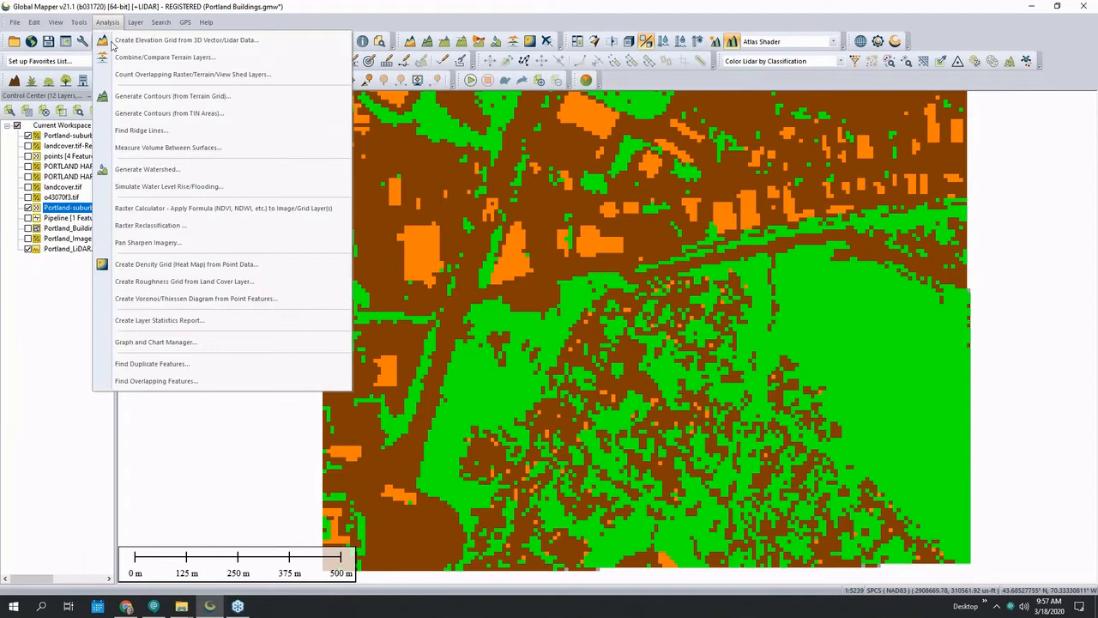
pyautogui.click(149, 225)
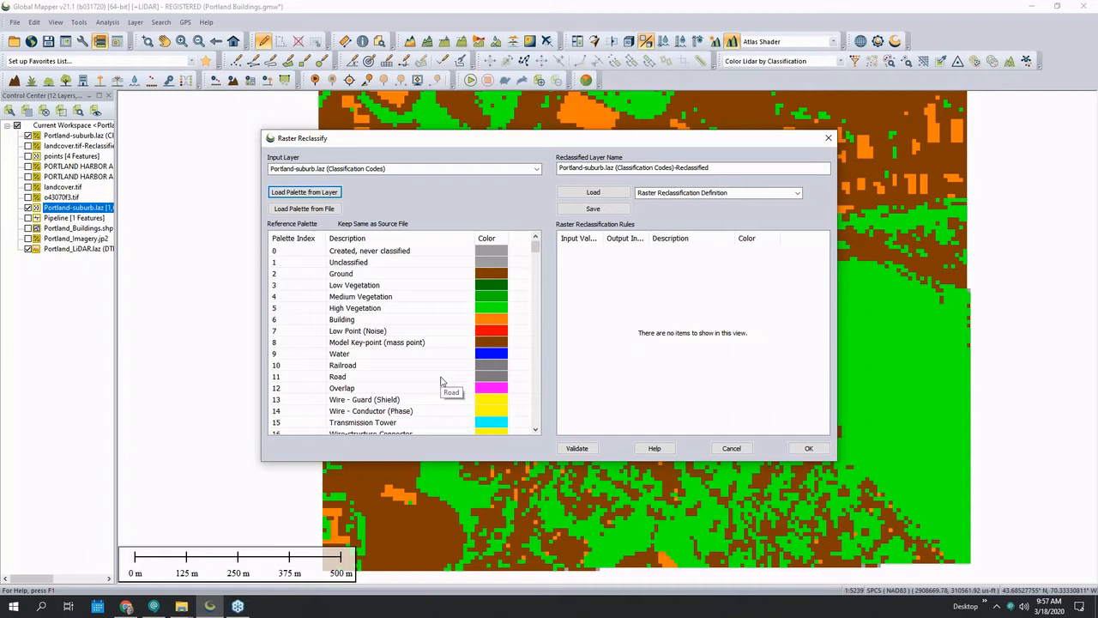
# Load the NLCD definition, map code 2 to class 21 and 6 to class 23, naming the layer 'lidar to landcover'.
pyautogui.click(796, 192)
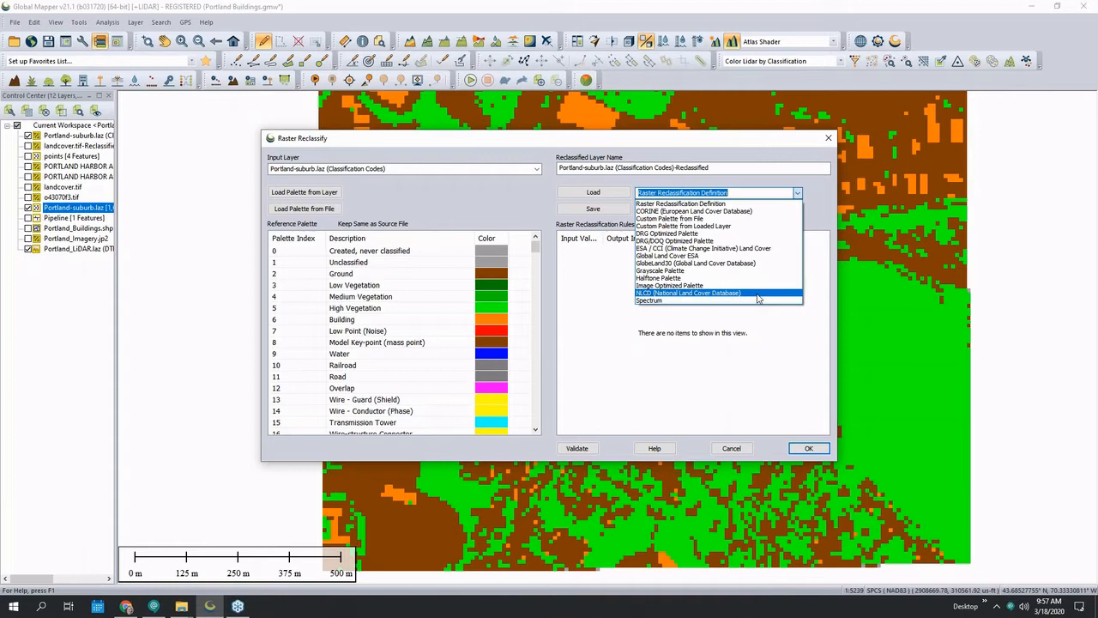
pyautogui.click(687, 291)
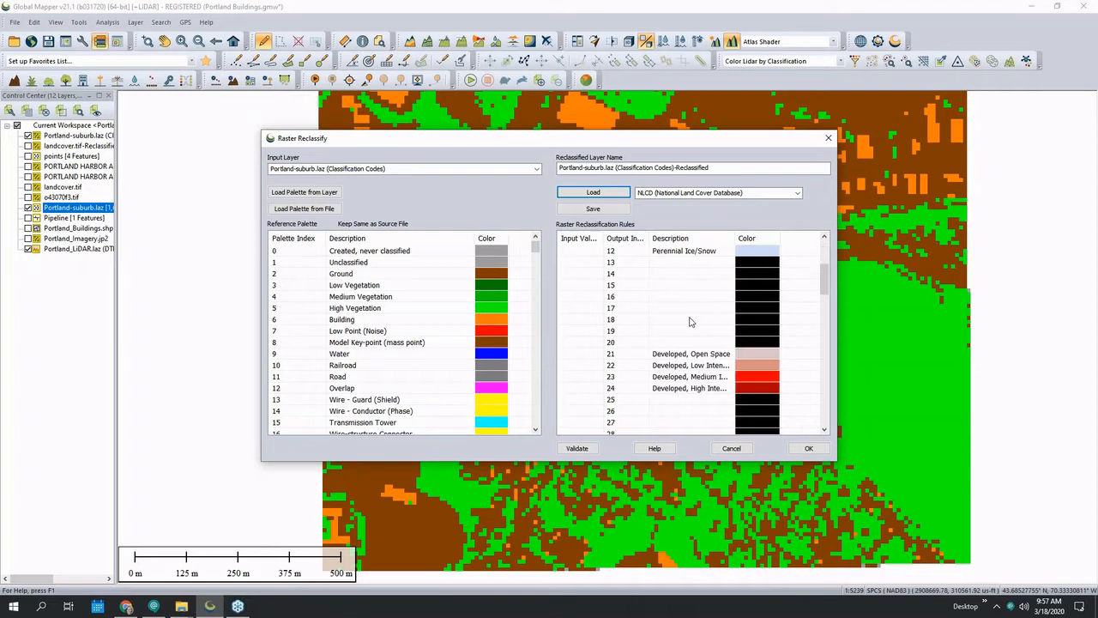
pyautogui.click(353, 307)
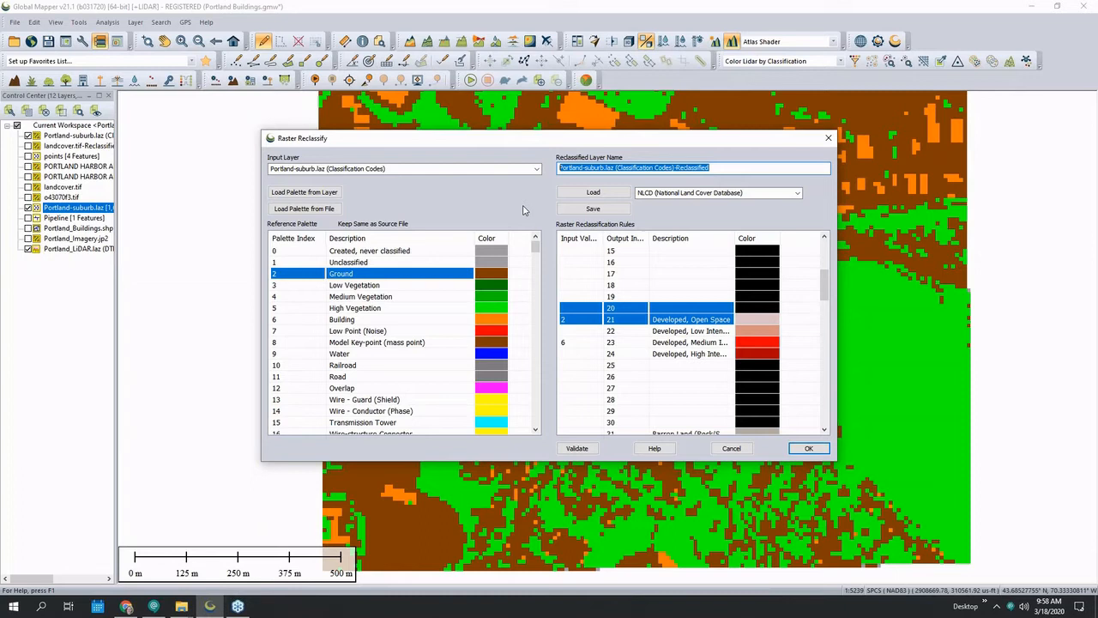
pyautogui.write('lidar to landcover')
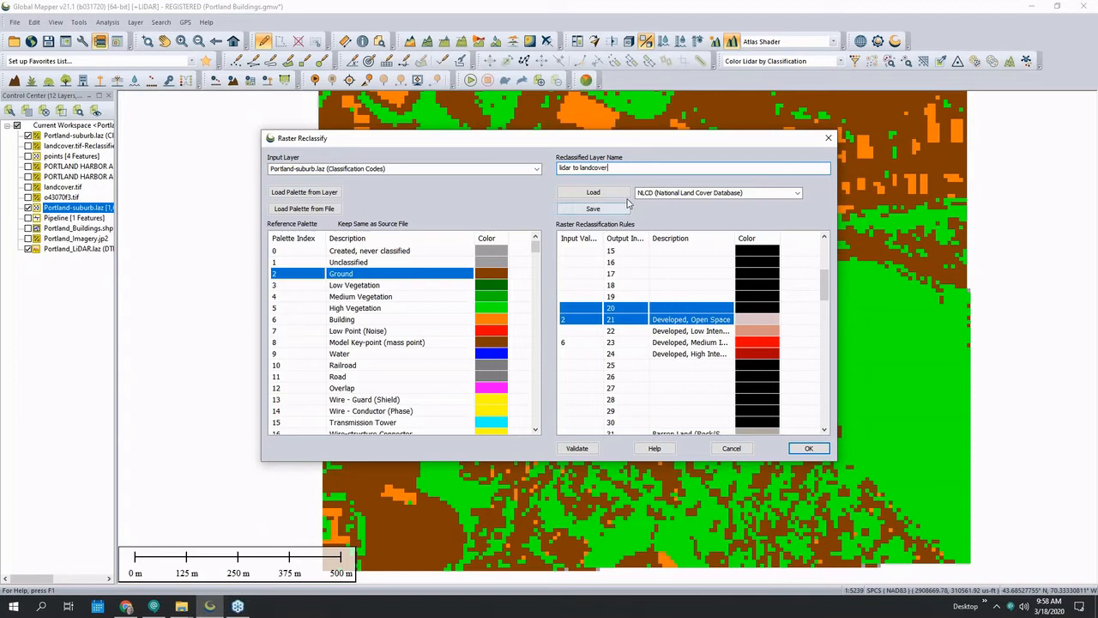
# Create the reclassified 'lidar to landcover' raster, then go to the Help menu.
pyautogui.click(806, 447)
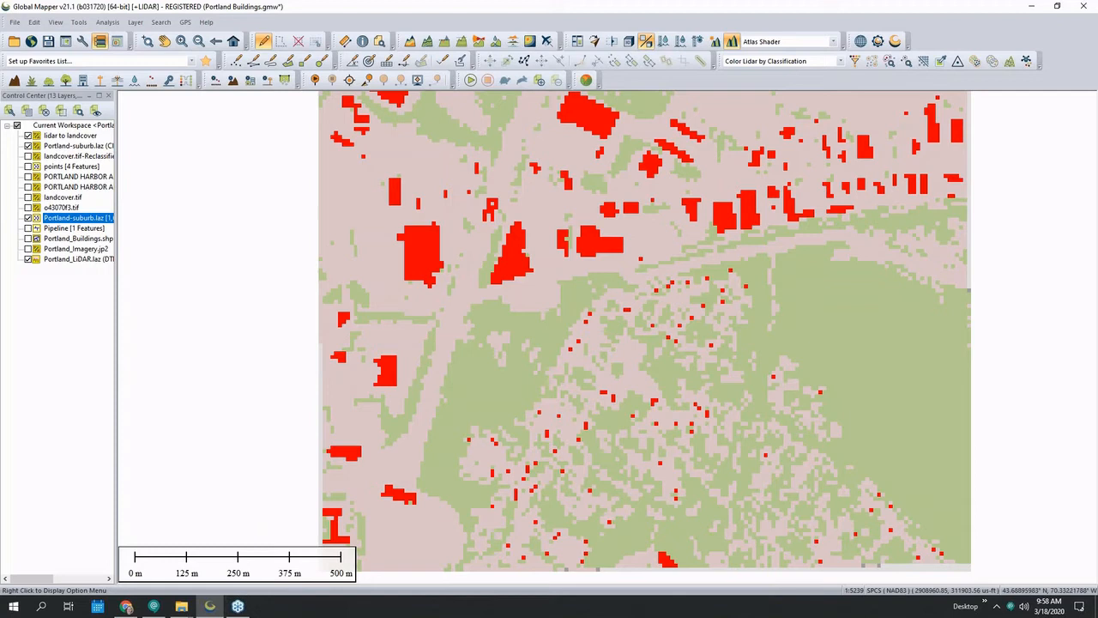
pyautogui.click(206, 20)
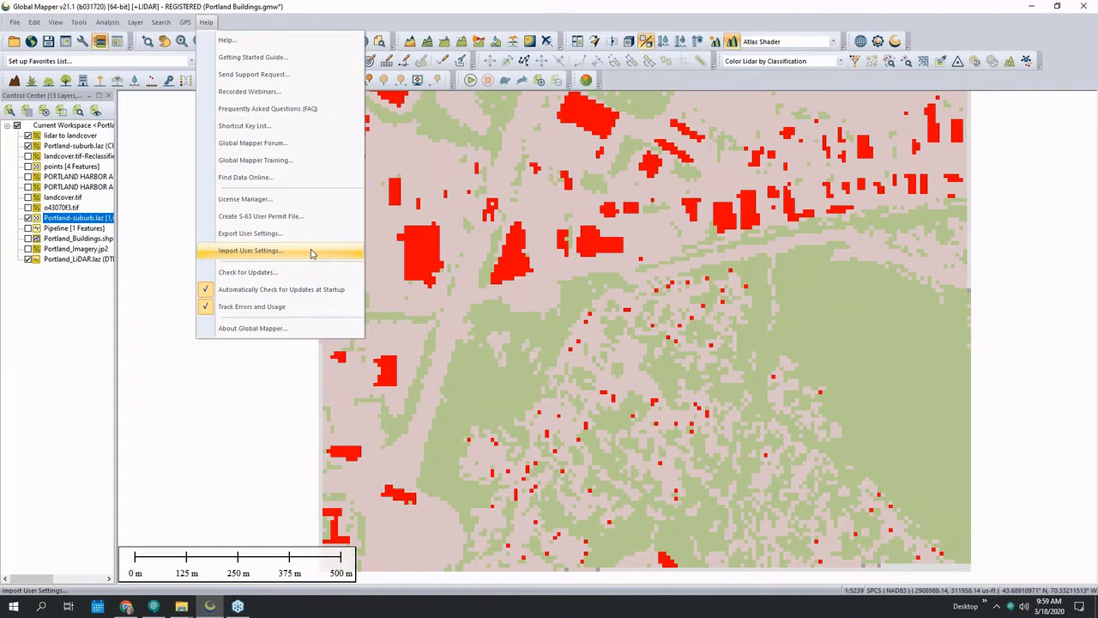
pyautogui.click(250, 233)
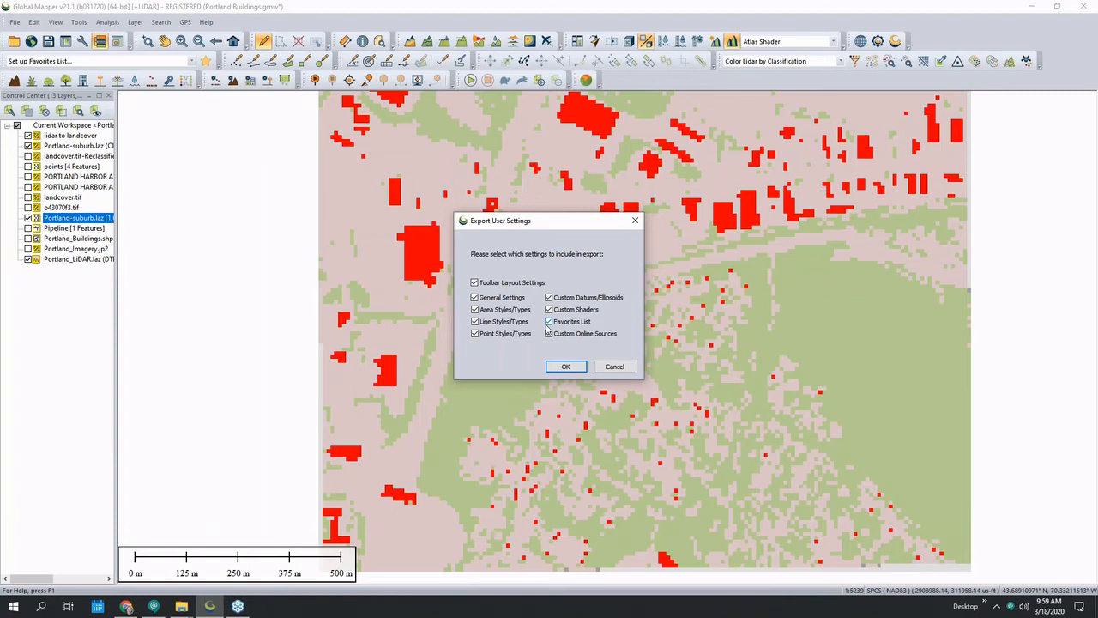
pyautogui.click(566, 367)
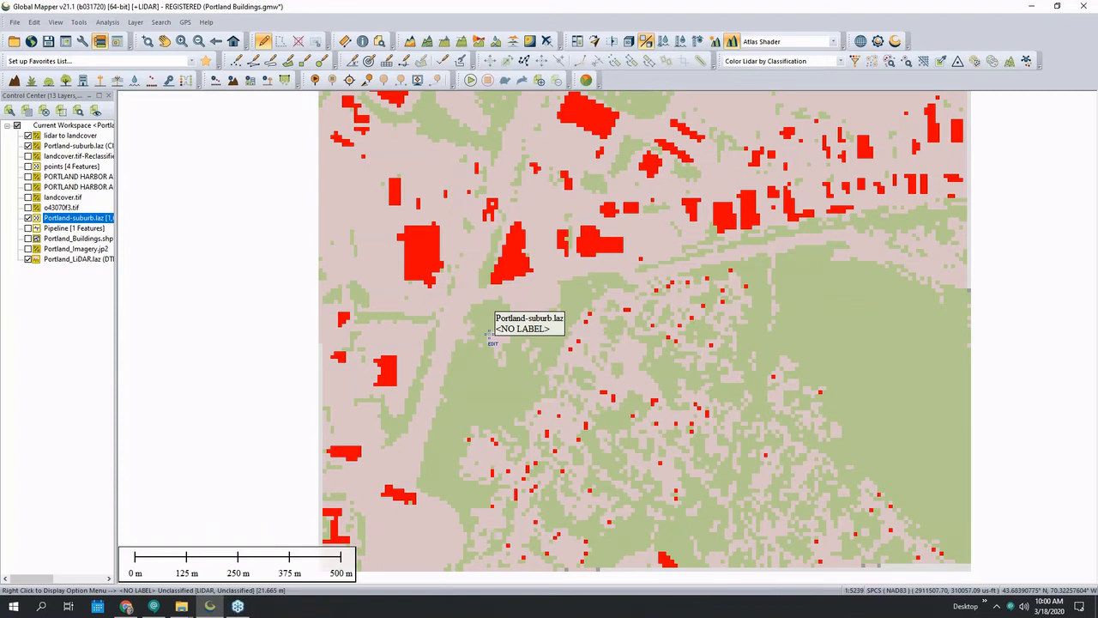